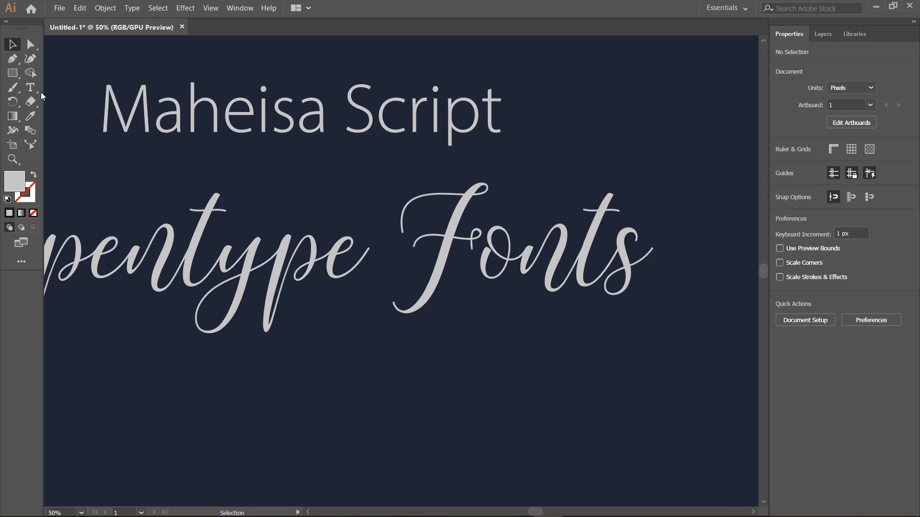
# Select the final 's' in 'Fonts' and apply an alternate swash glyph from the on-canvas widget.
pyautogui.click(31, 88)
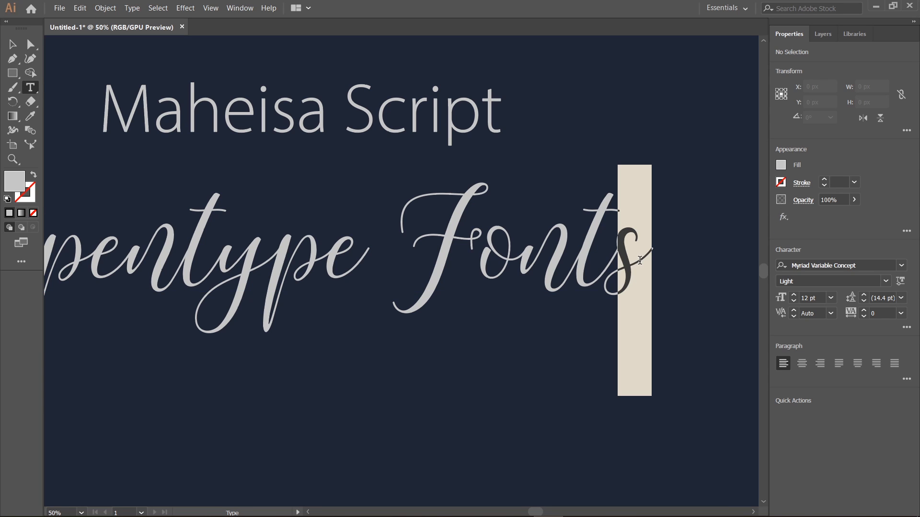
pyautogui.click(634, 276)
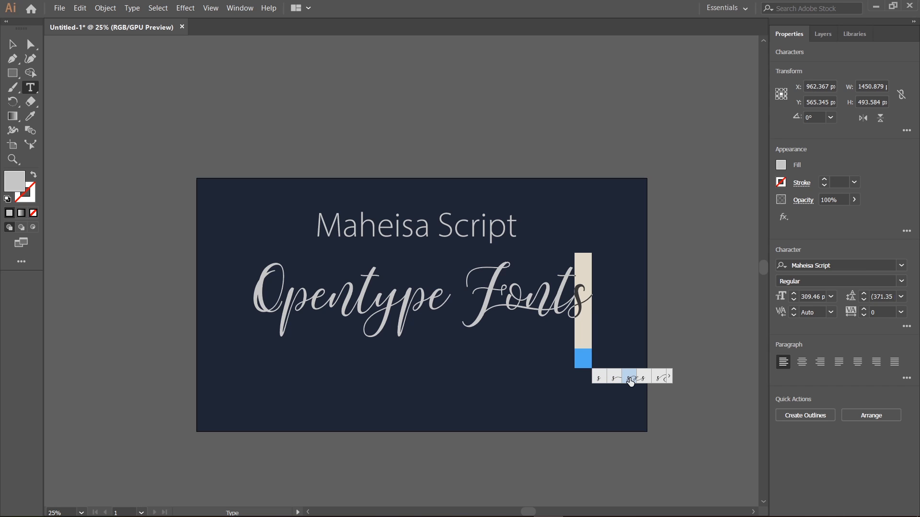
pyautogui.click(645, 377)
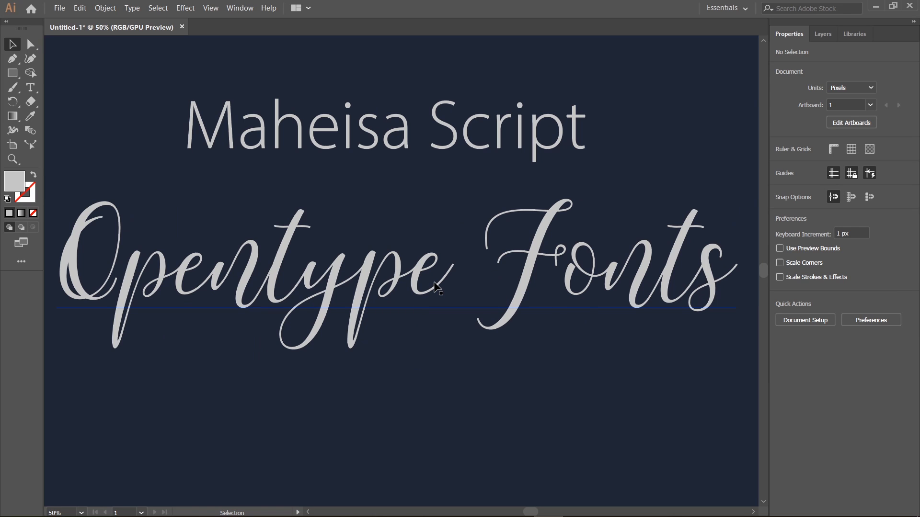
pyautogui.moveTo(264, 182)
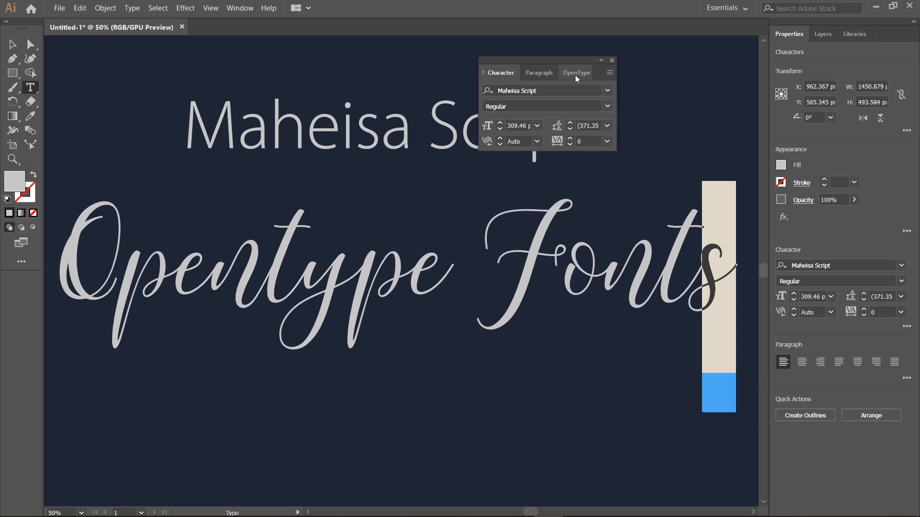
# Apply OpenType Stylistic Set 16 to the final 's' of the script line.
pyautogui.click(575, 73)
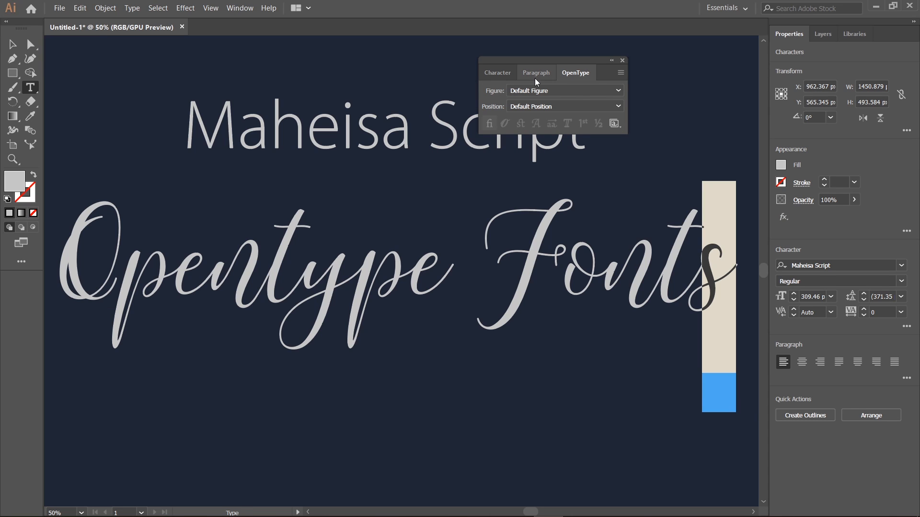
pyautogui.click(614, 123)
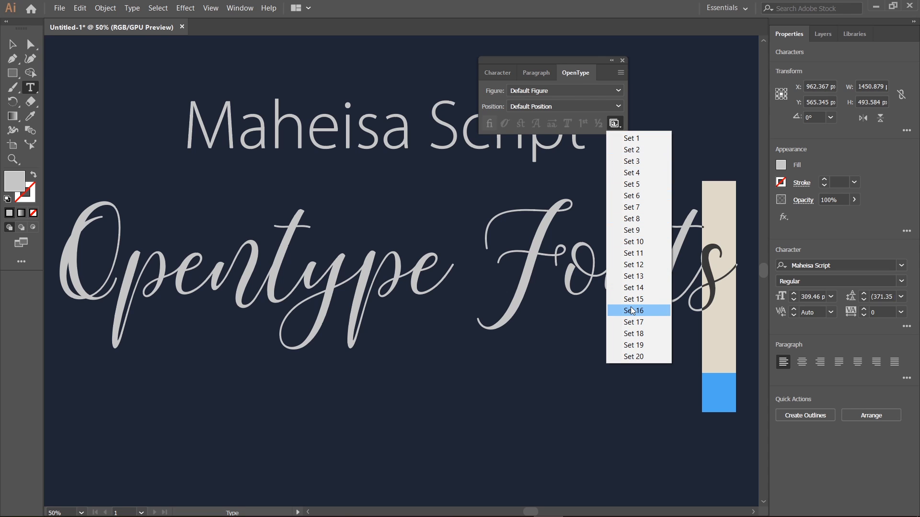
pyautogui.click(631, 310)
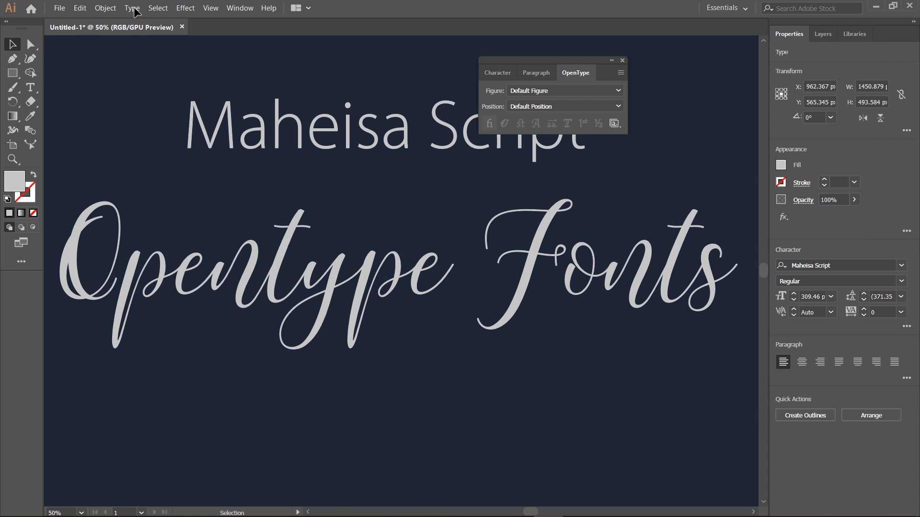
# Open the Glyphs panel from the Type menu and position it above the artwork.
pyautogui.click(133, 8)
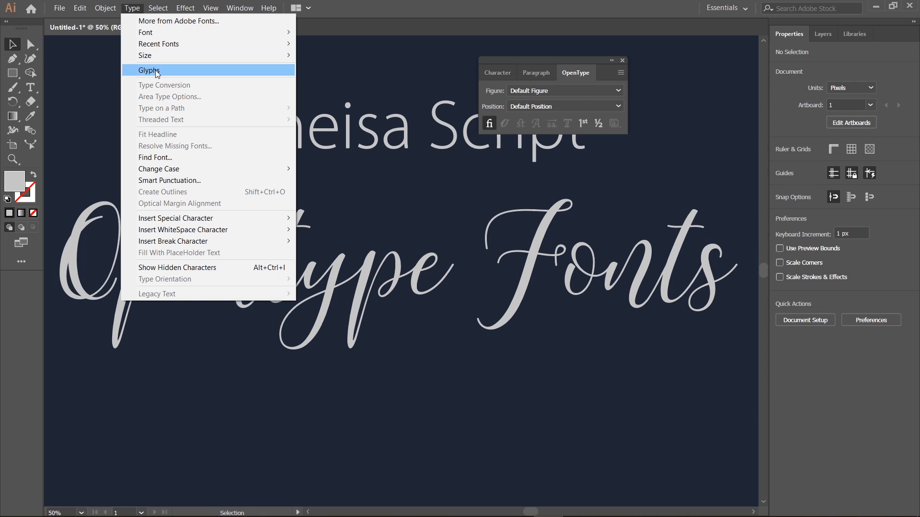
pyautogui.click(149, 70)
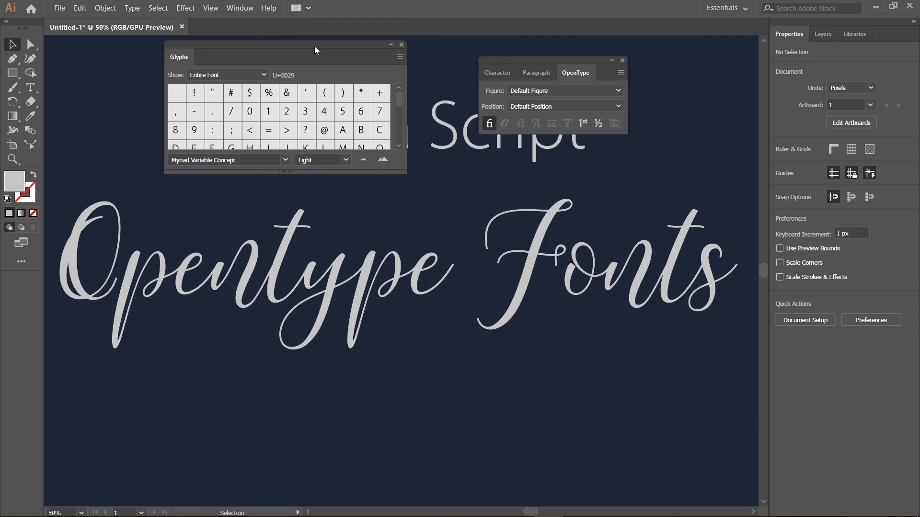
pyautogui.moveTo(405, 171); pyautogui.dragTo(431, 207)
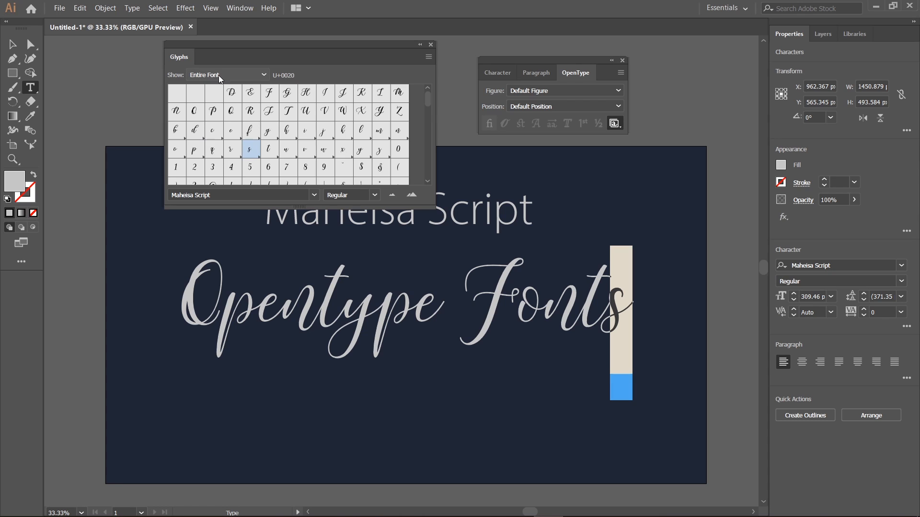
# Show Alternates For Current Selection and apply a long looping swash to the final 's'.
pyautogui.click(227, 75)
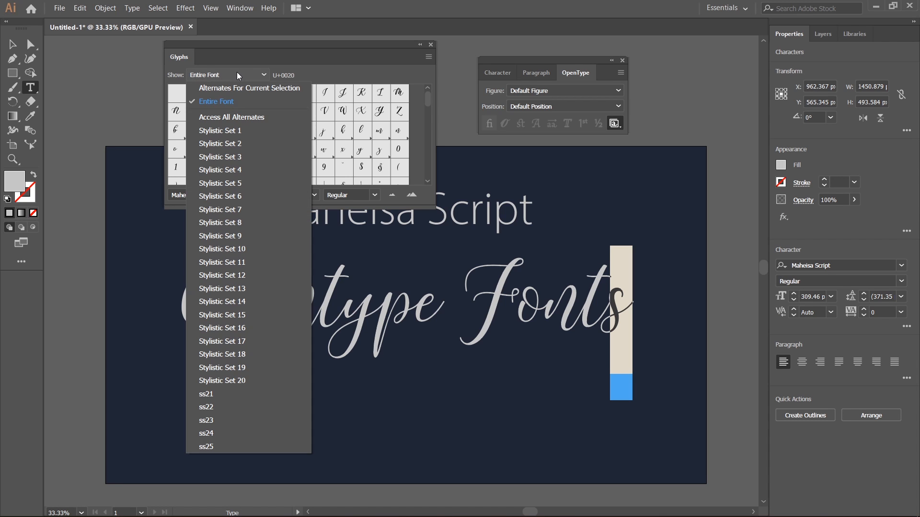
pyautogui.moveTo(211, 88)
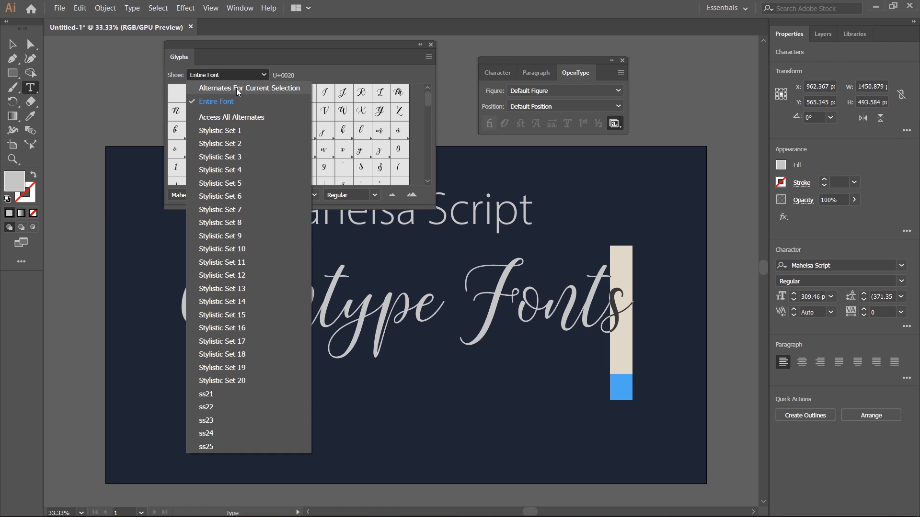
pyautogui.click(249, 88)
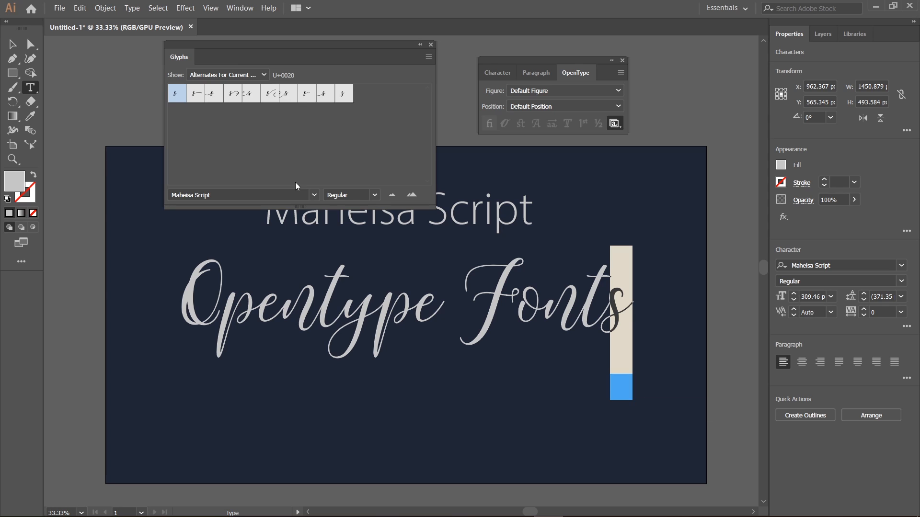
pyautogui.click(195, 94)
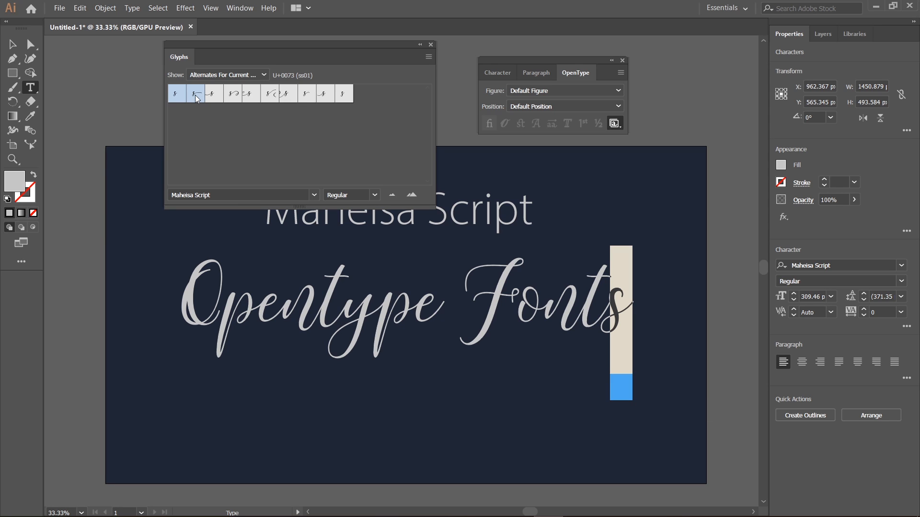
pyautogui.click(233, 94)
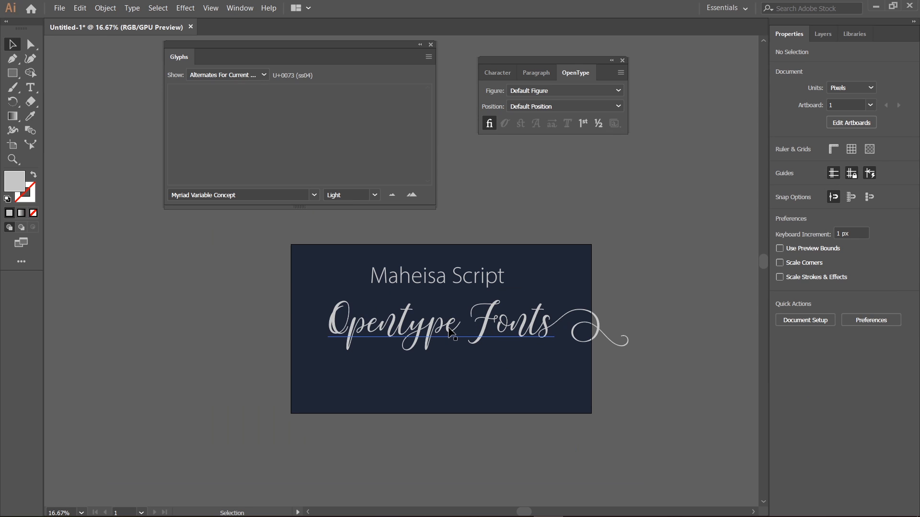
# Apply a swash alternate to the last 'e' of 'Opentype' so it sweeps into 'Fonts'.
pyautogui.click(437, 321)
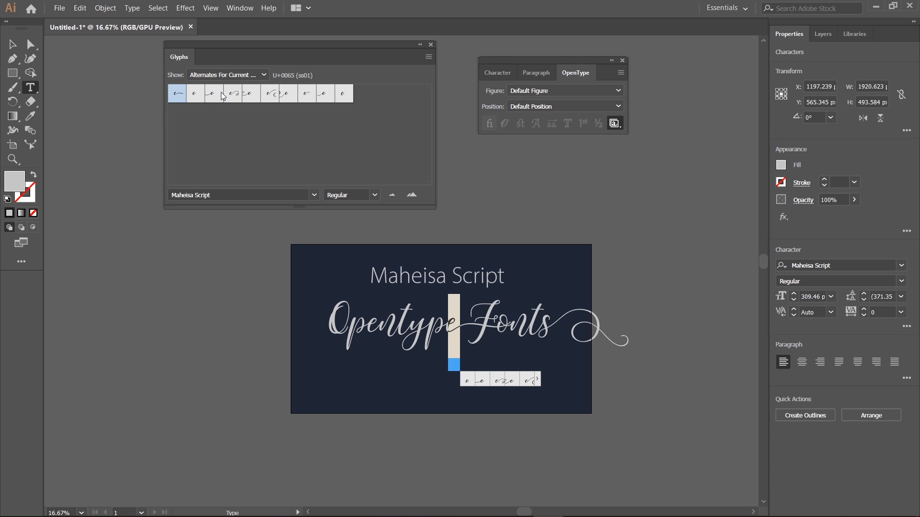
pyautogui.click(13, 44)
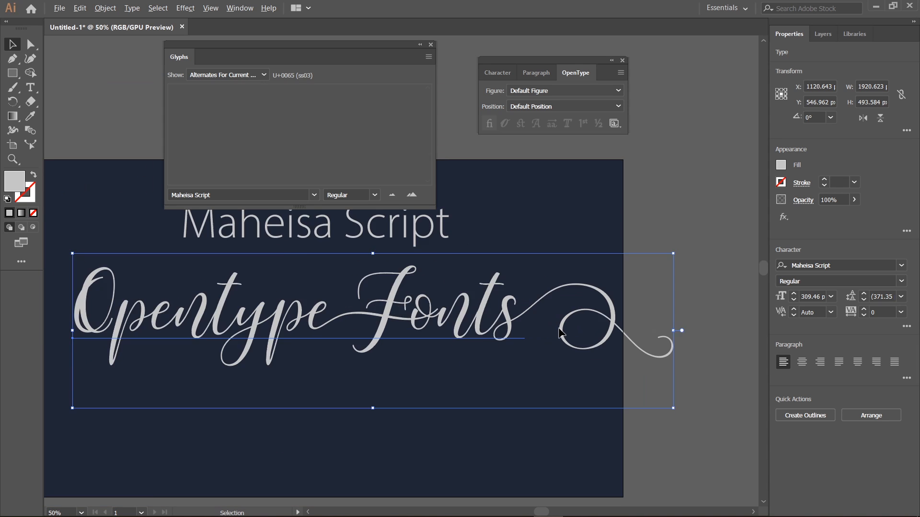
# Break the script heading into two lines, 'Opentype' above 'Fonts', via the context menu.
pyautogui.rightClick(431, 317)
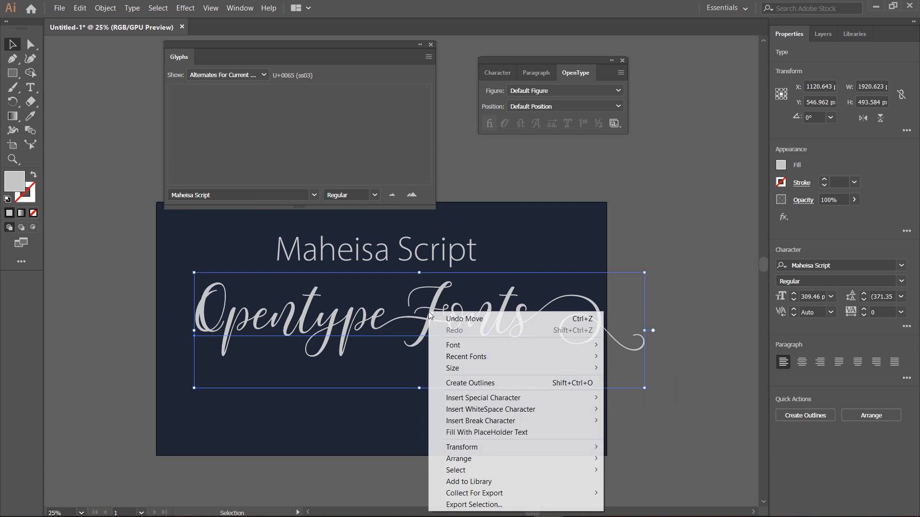
pyautogui.click(469, 382)
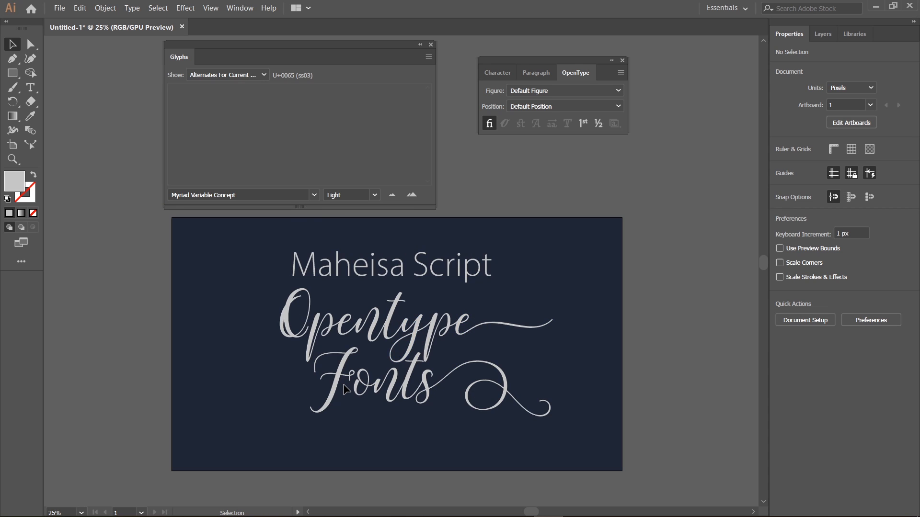
pyautogui.moveTo(475, 377)
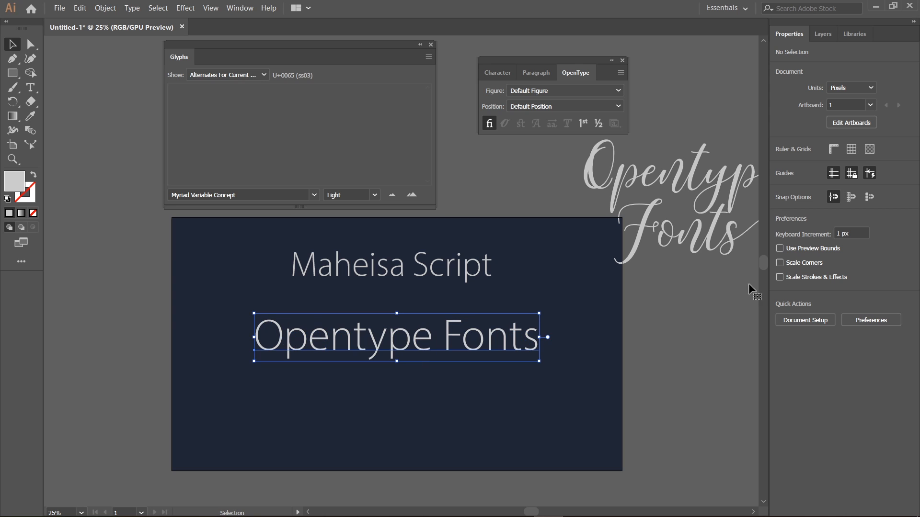
# Search the font list for 'mu' and set the plain 'Opentype Fonts' copy in Muara.
pyautogui.click(390, 337)
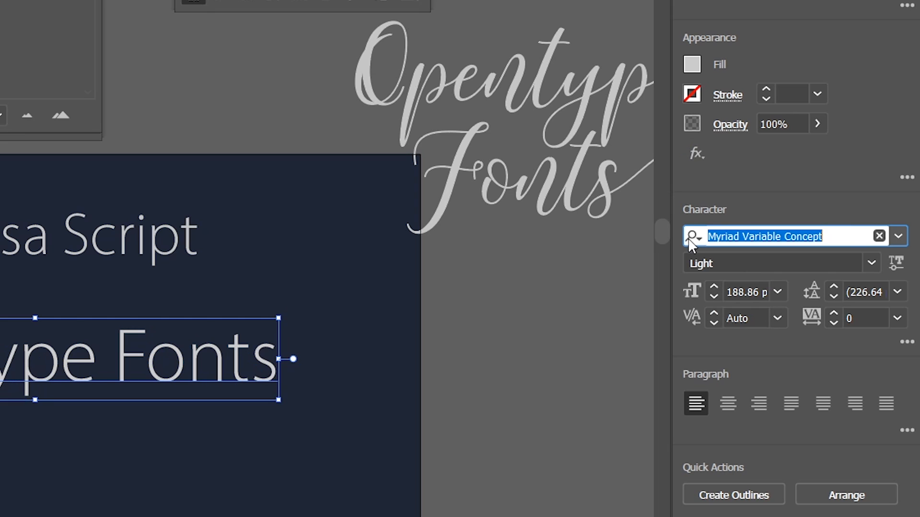
pyautogui.write('o')
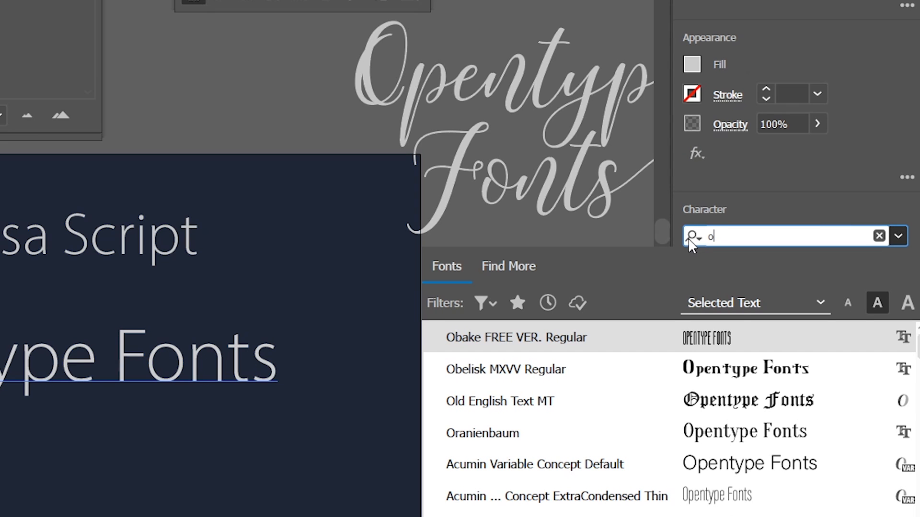
pyautogui.click(878, 235)
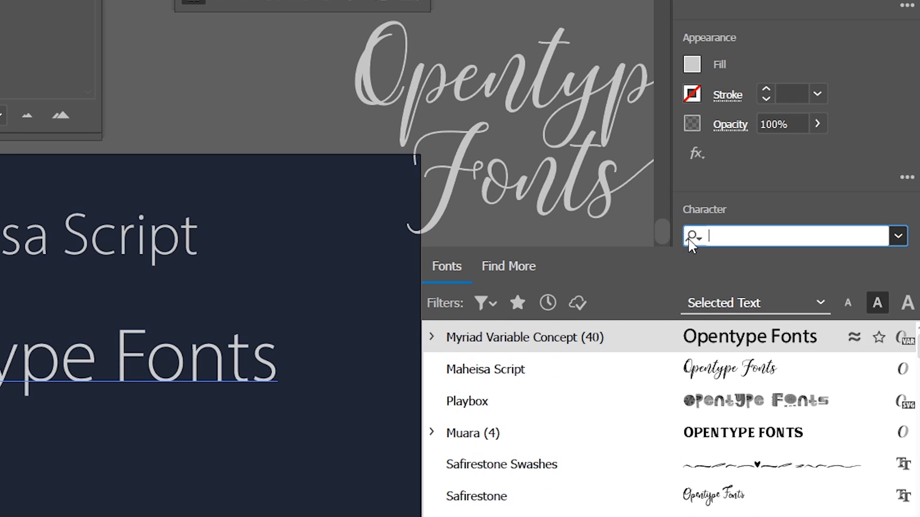
pyautogui.write('mu')
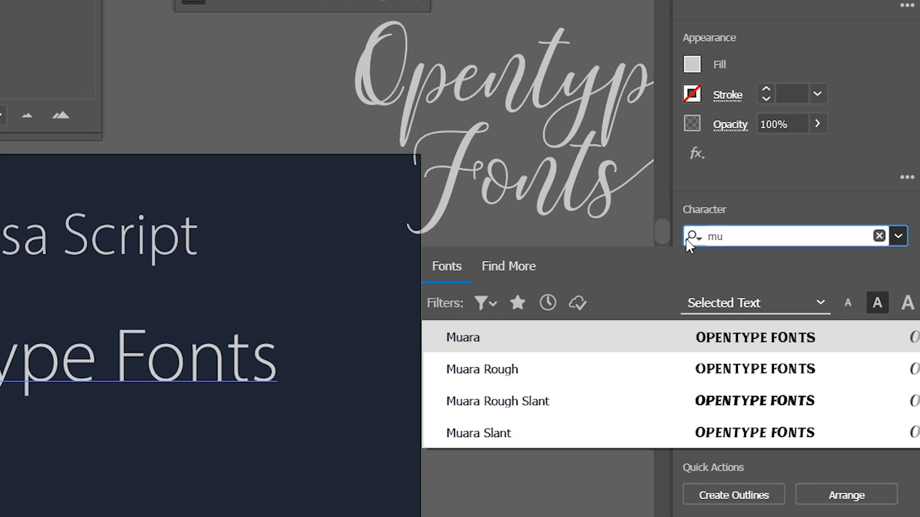
pyautogui.click(463, 337)
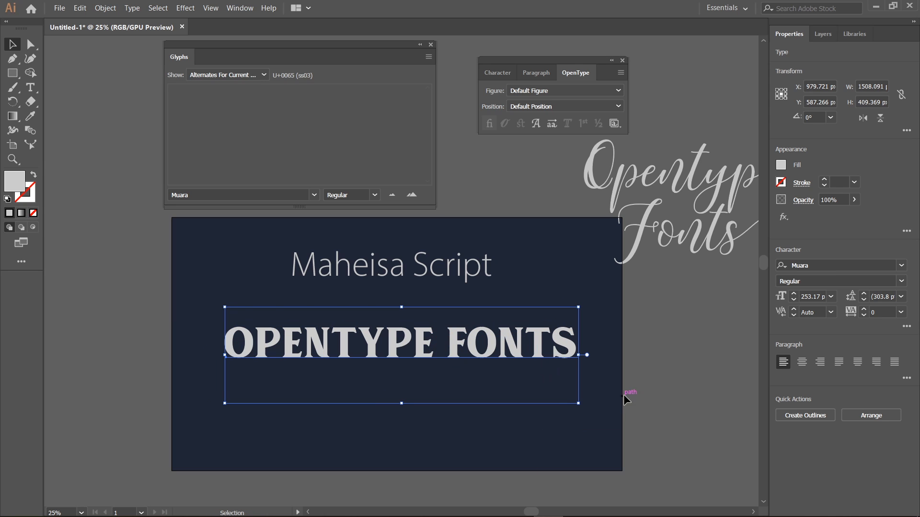
pyautogui.moveTo(387, 358)
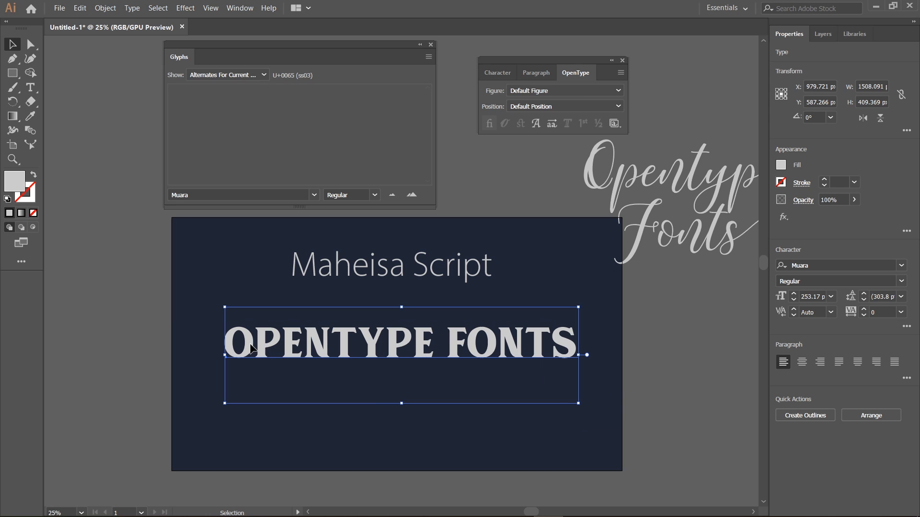
pyautogui.click(13, 89)
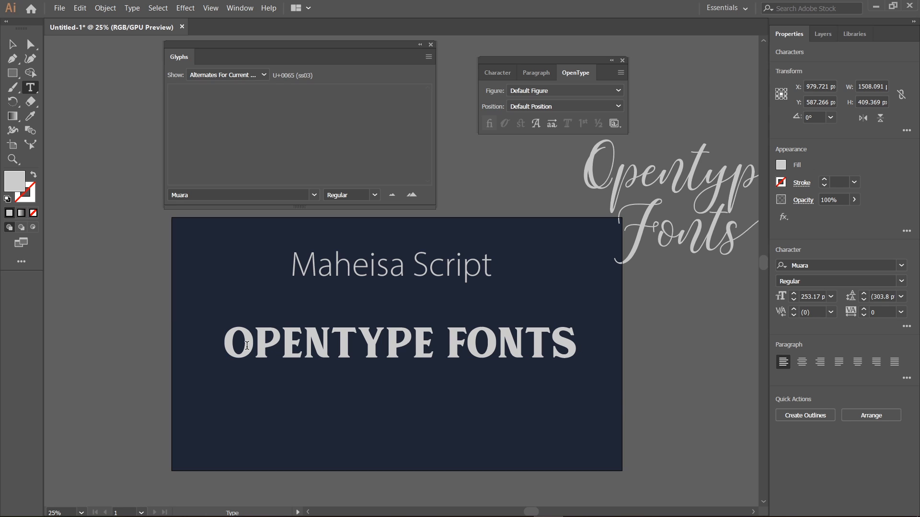